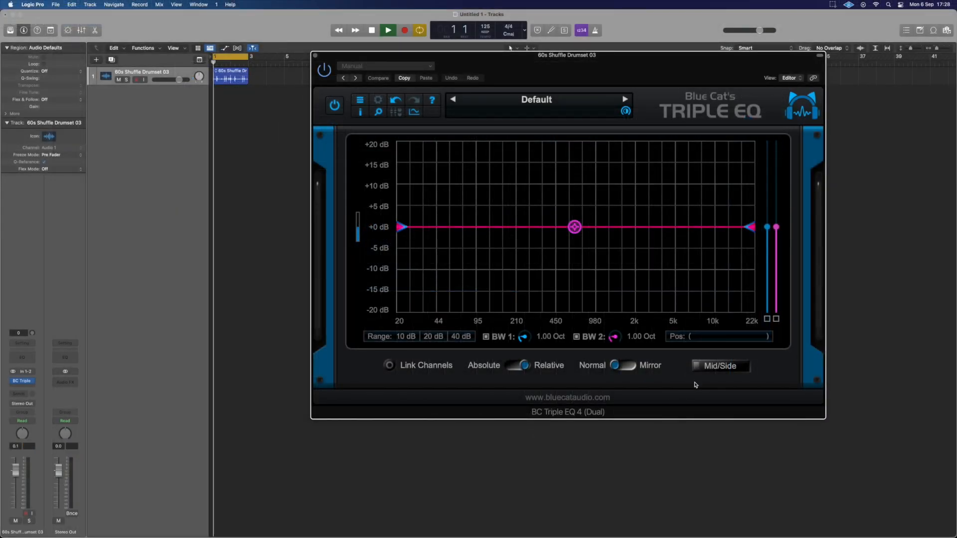
# - Shape the mid/side curves: cut magenta near 300 Hz, boost blue near 3.5 kHz
pyautogui.moveTo(573, 226); pyautogui.dragTo(534, 252)
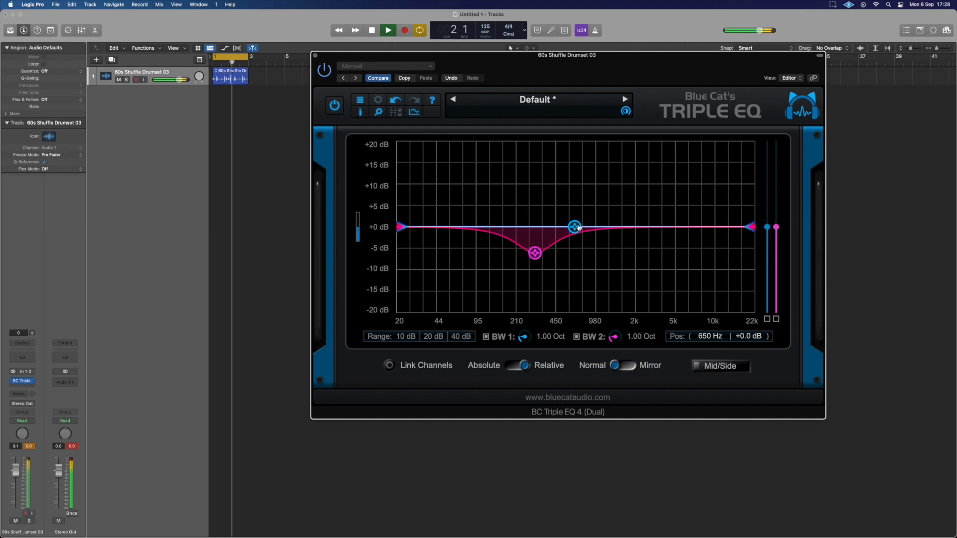
pyautogui.moveTo(574, 226); pyautogui.dragTo(654, 190)
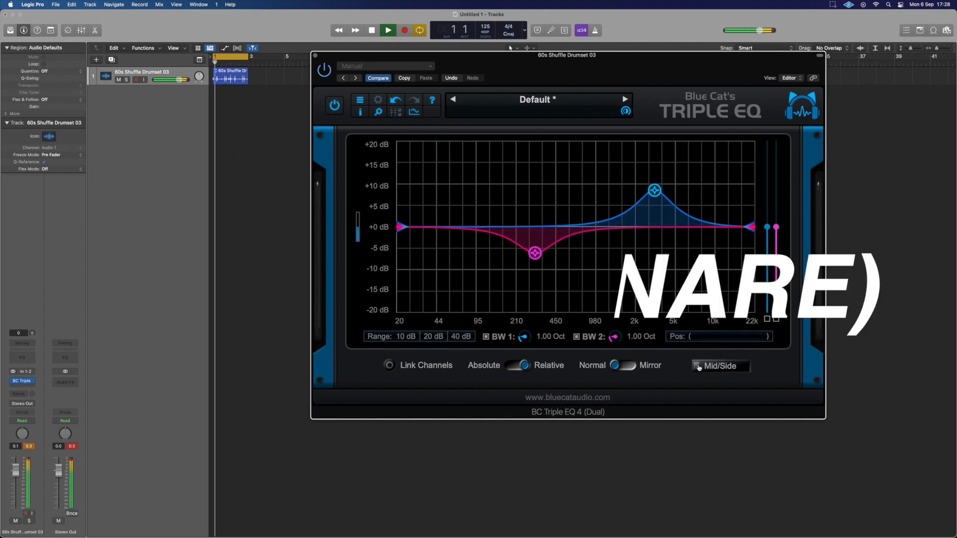
pyautogui.moveTo(652, 191); pyautogui.dragTo(577, 173)
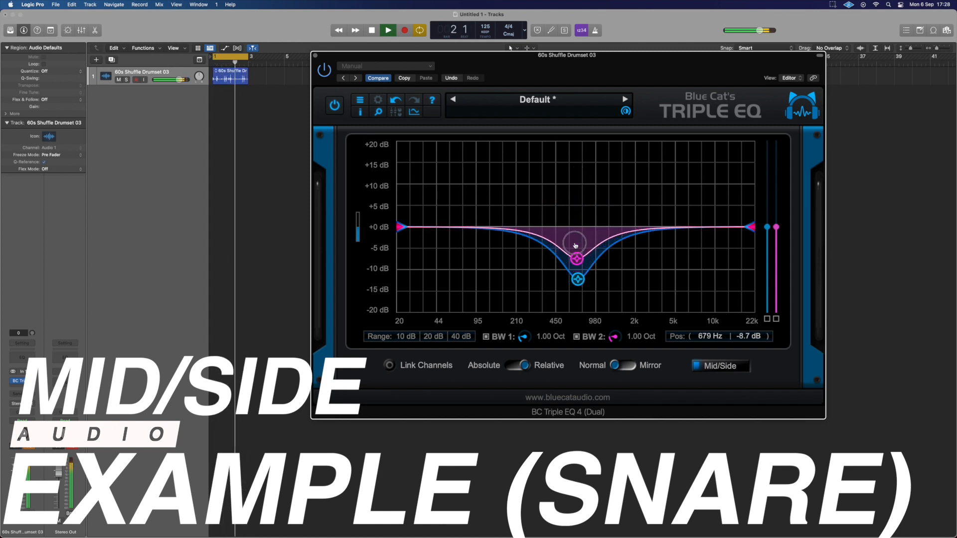
# - Boost the blue curve to about +16 dB near 700 Hz while magenta stays cut
pyautogui.moveTo(575, 258); pyautogui.dragTo(575, 166)
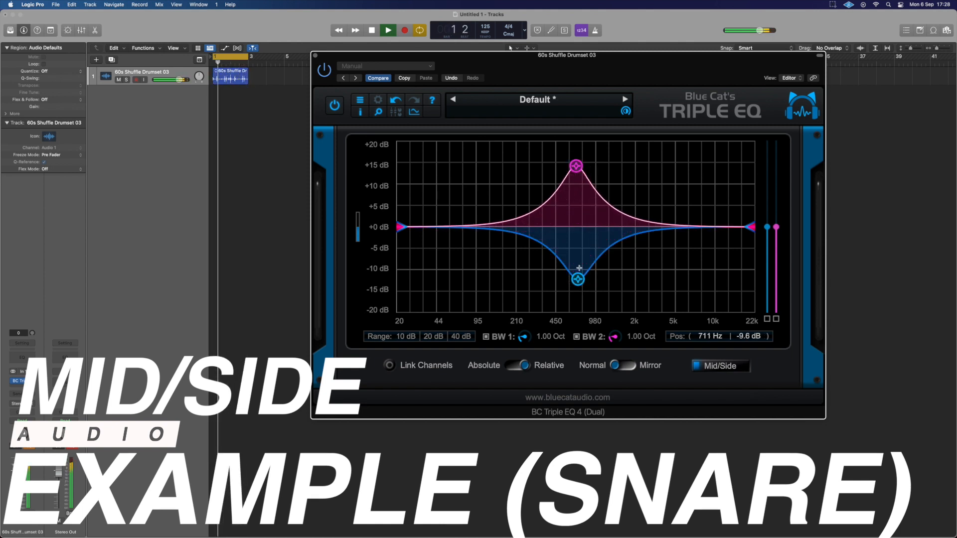
pyautogui.moveTo(577, 280); pyautogui.dragTo(577, 231)
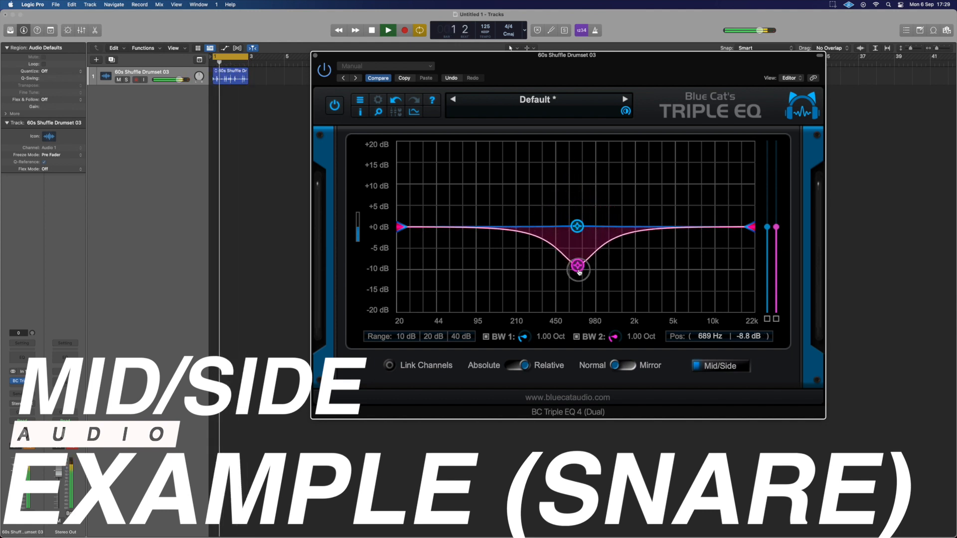
pyautogui.moveTo(577, 267); pyautogui.dragTo(576, 154)
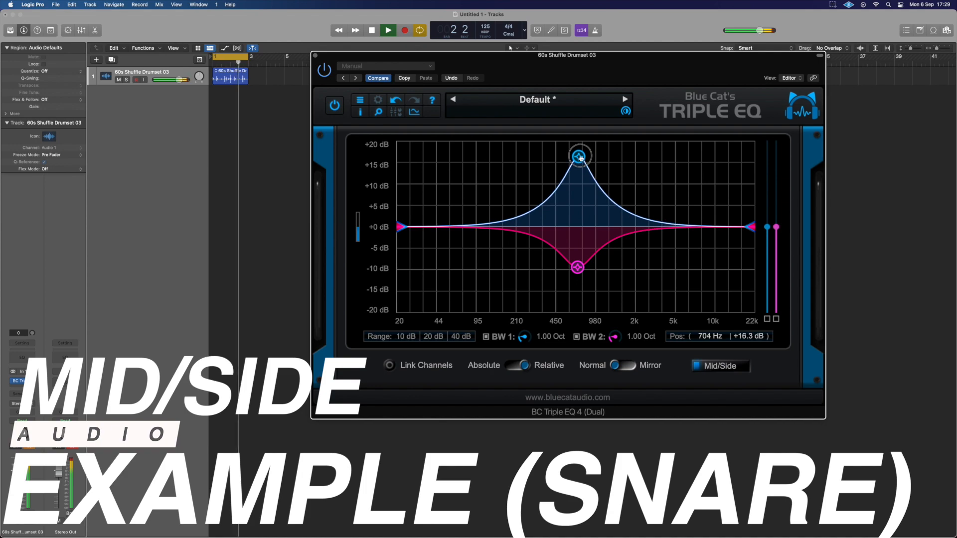
pyautogui.moveTo(578, 155); pyautogui.dragTo(578, 169)
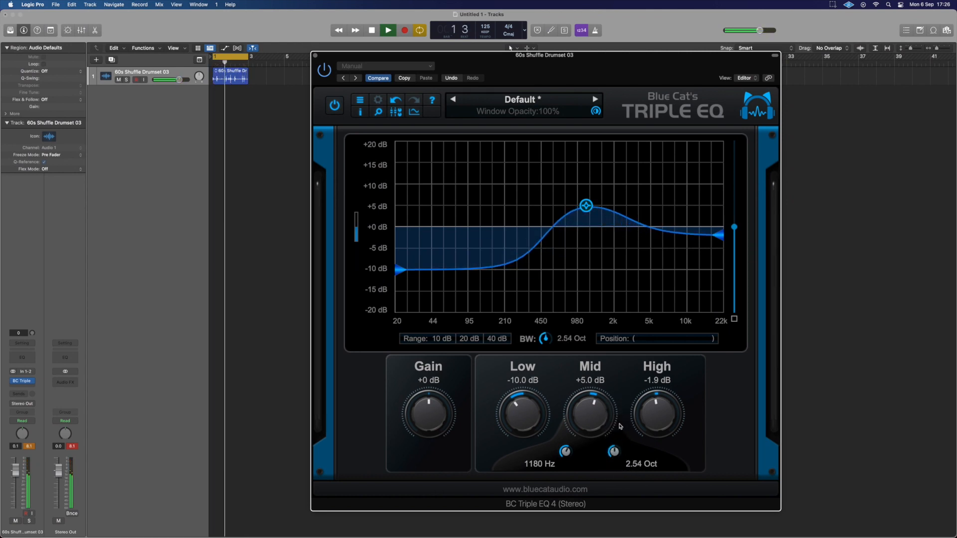
pyautogui.click(395, 112)
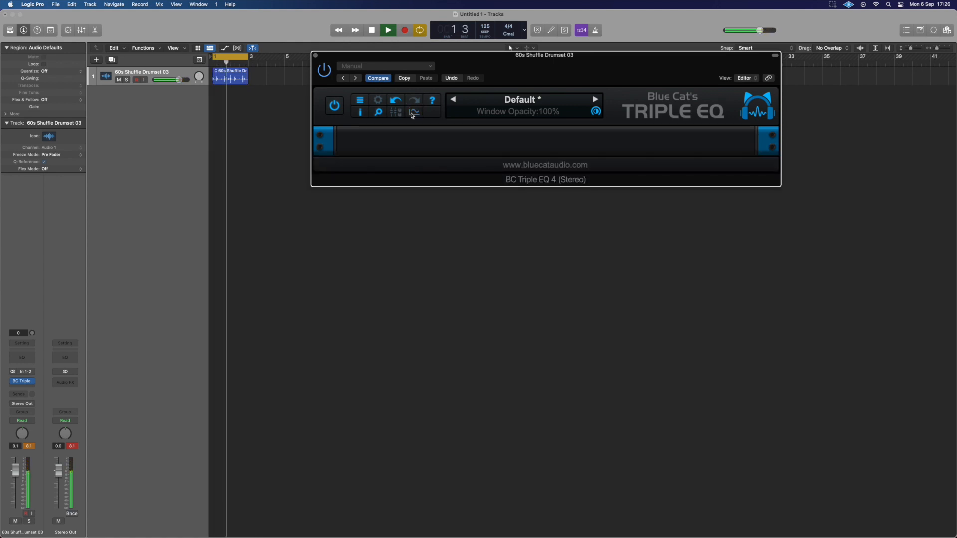
pyautogui.click(414, 111)
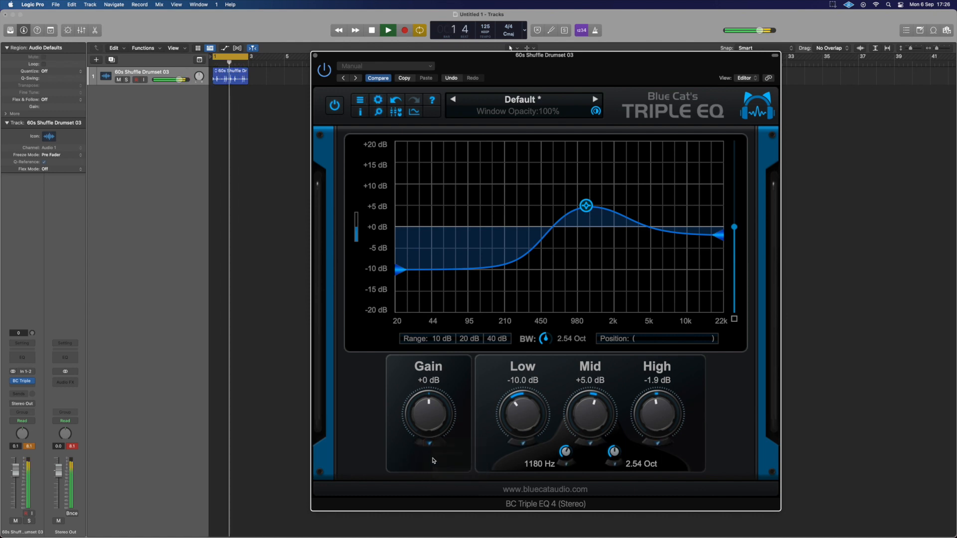
pyautogui.rightClick(655, 415)
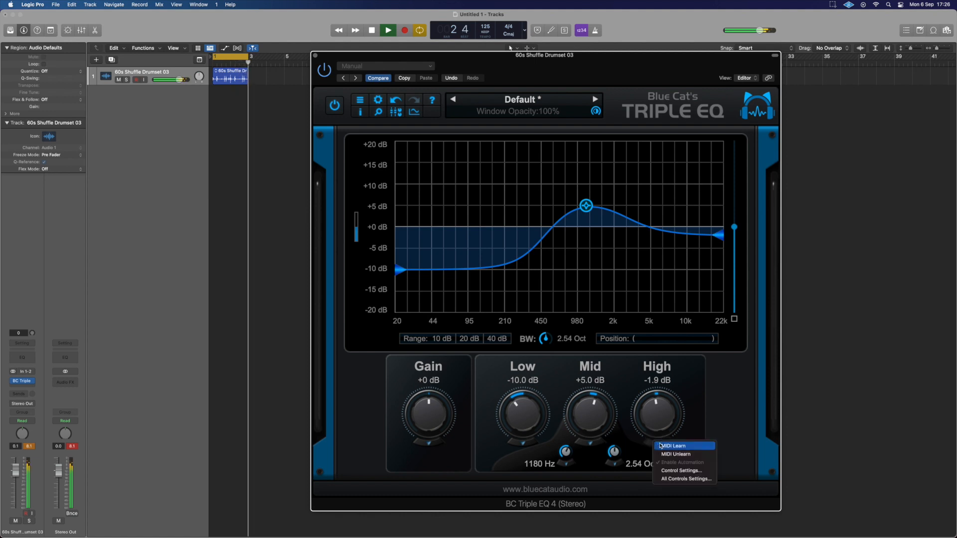
pyautogui.click(624, 342)
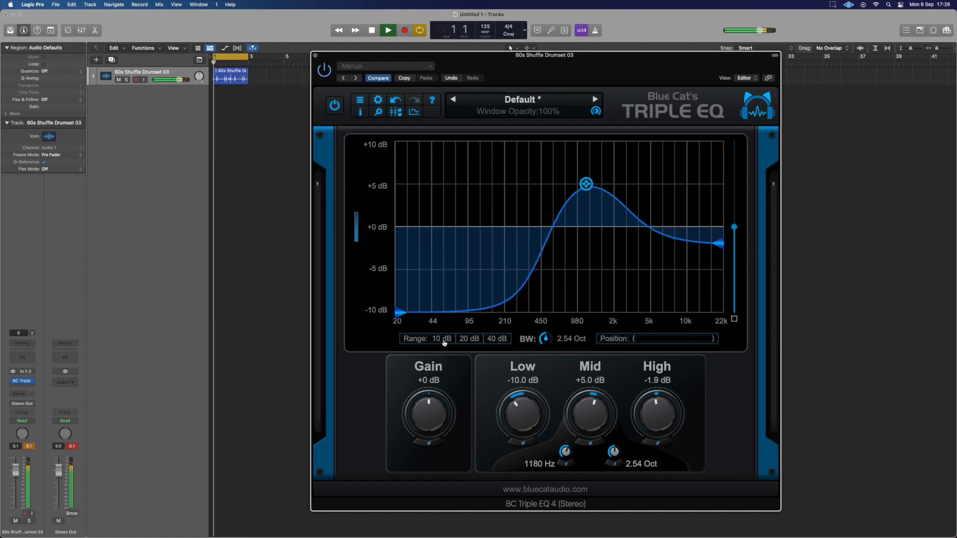
# - Set the graph range to 40 dB and bandwidth to 1.86 octaves, then show version 4.32 info
pyautogui.click(388, 30)
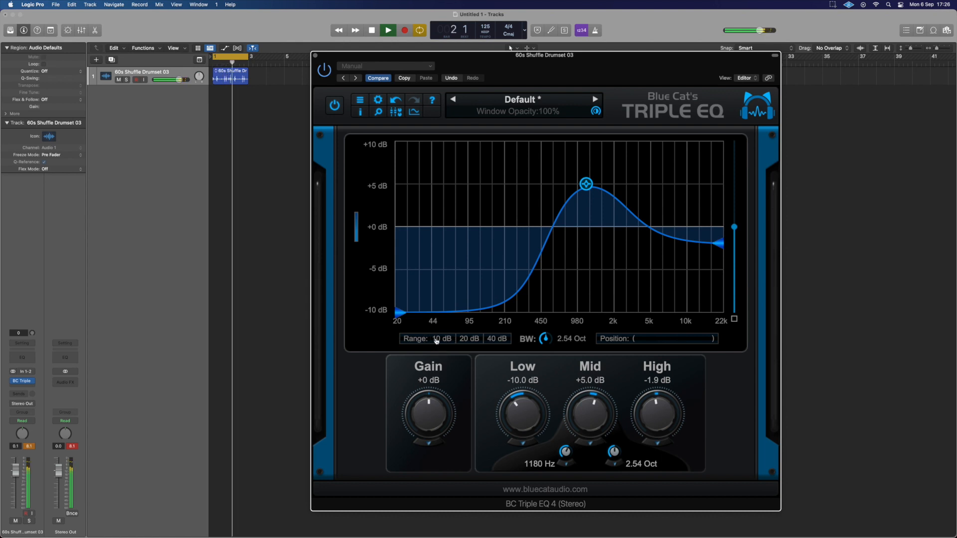
pyautogui.click(496, 339)
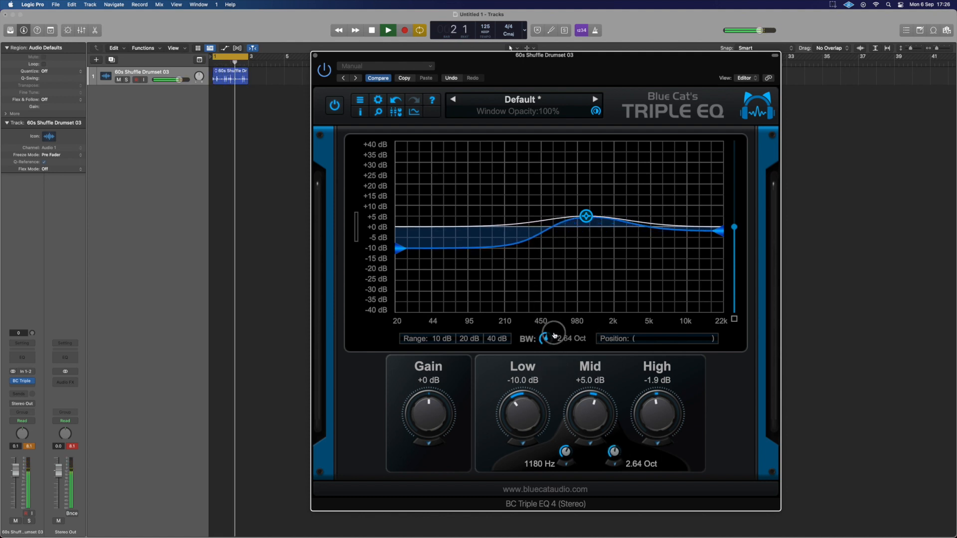
pyautogui.moveTo(552, 333); pyautogui.dragTo(552, 318)
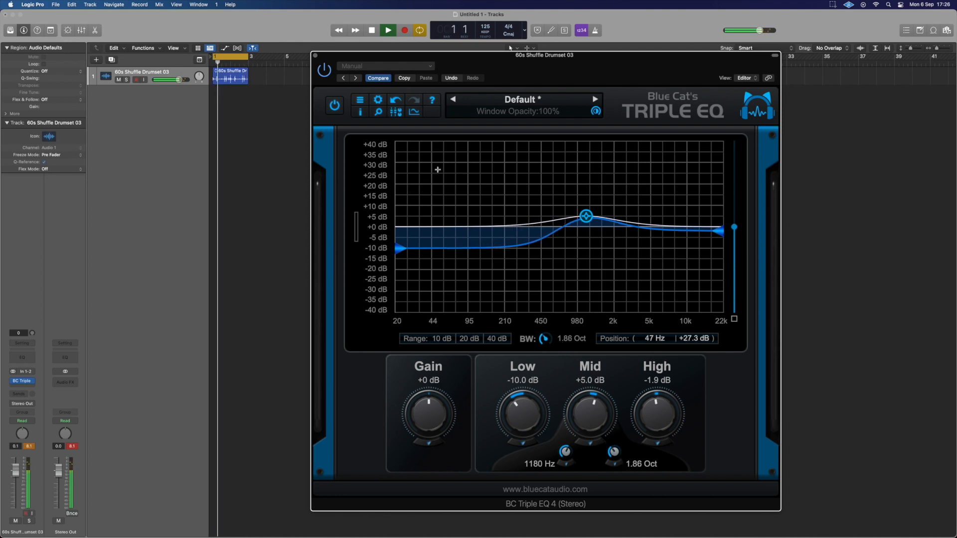
pyautogui.click(360, 112)
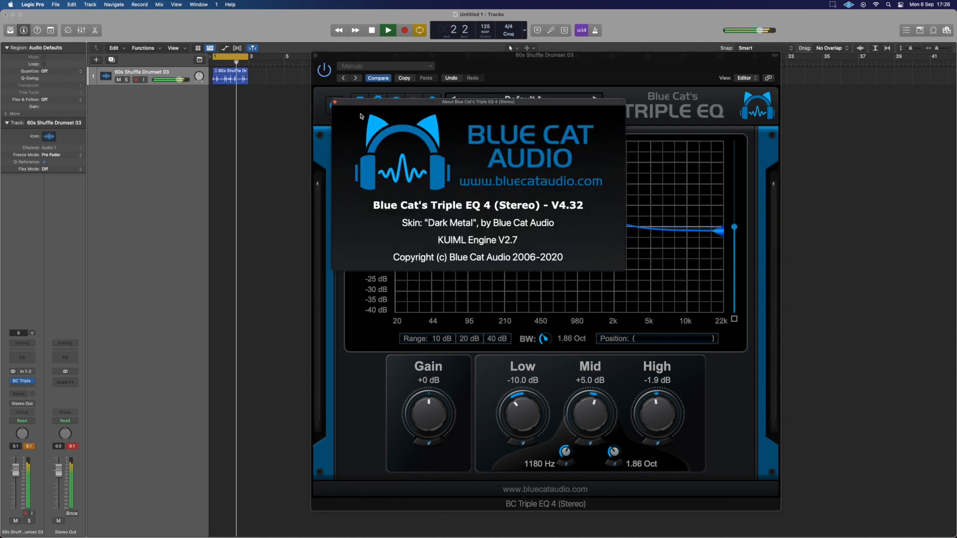